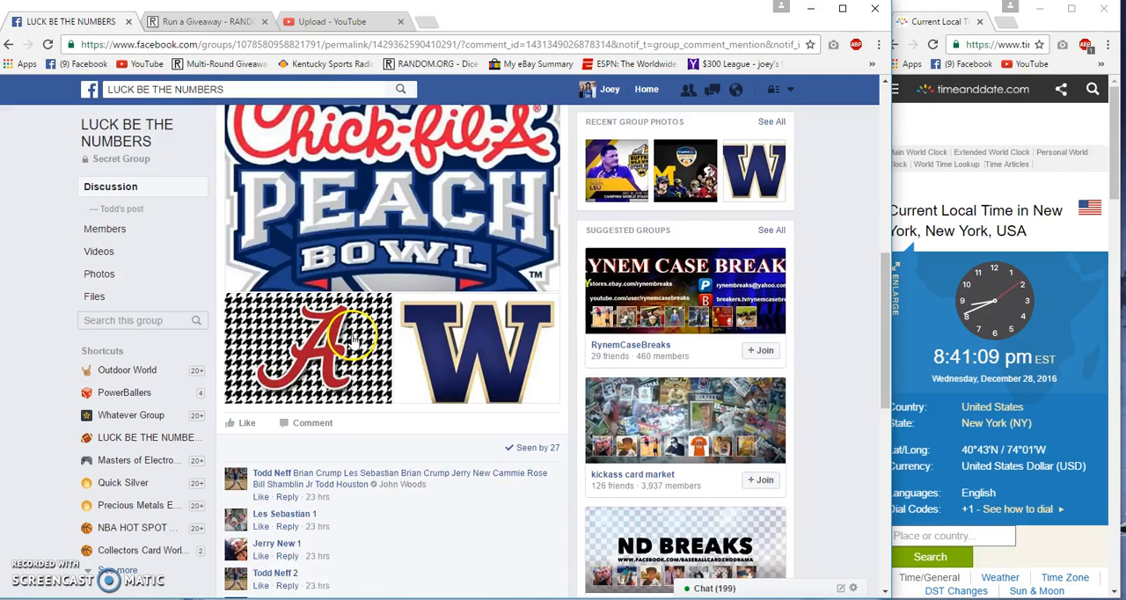
Step: Copy the entrant names list from the thread and comment 'live' on it
scroll("down", 3)
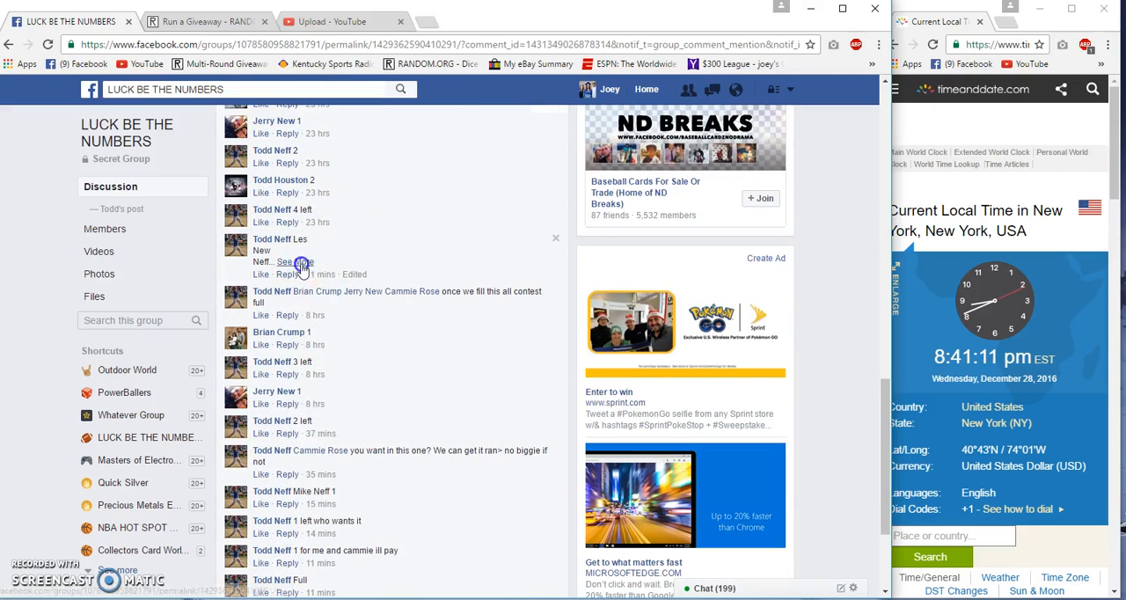
left_click(296, 264)
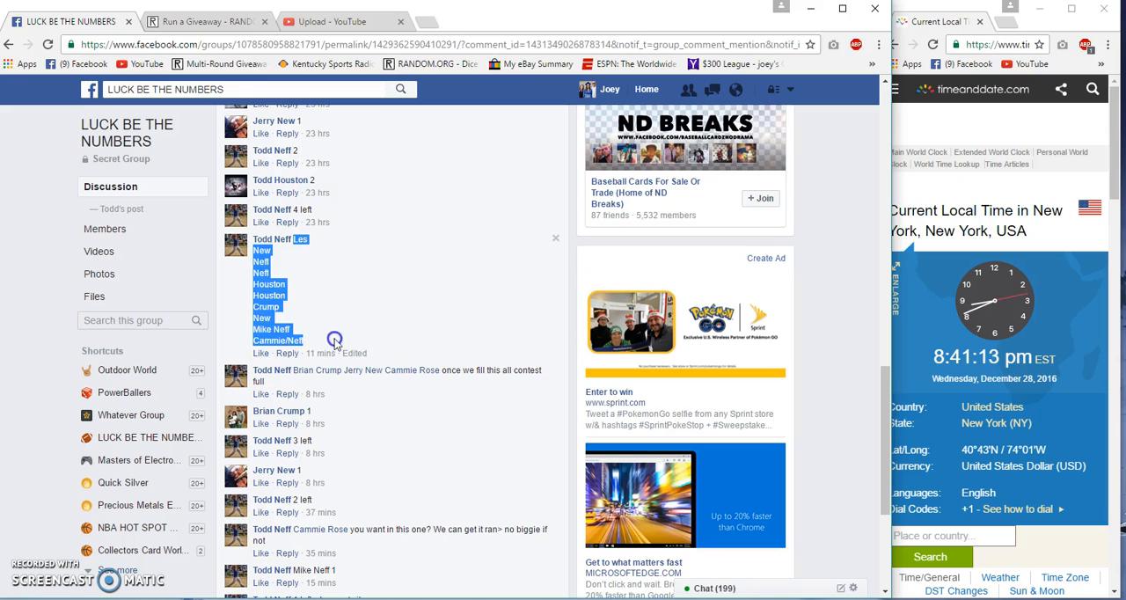
scroll("down", 3)
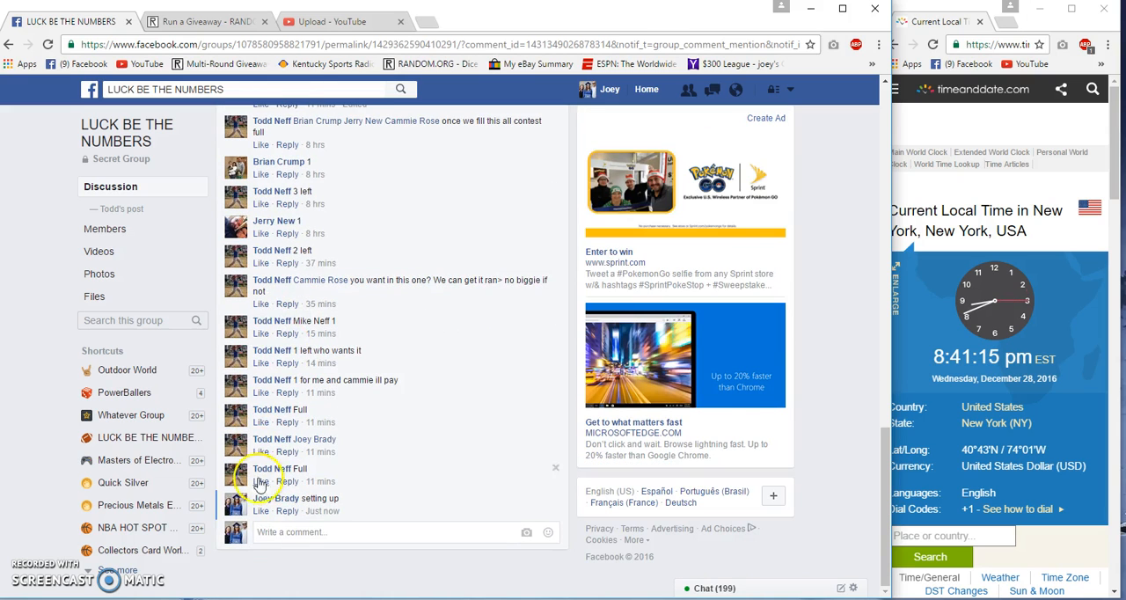
type("live")
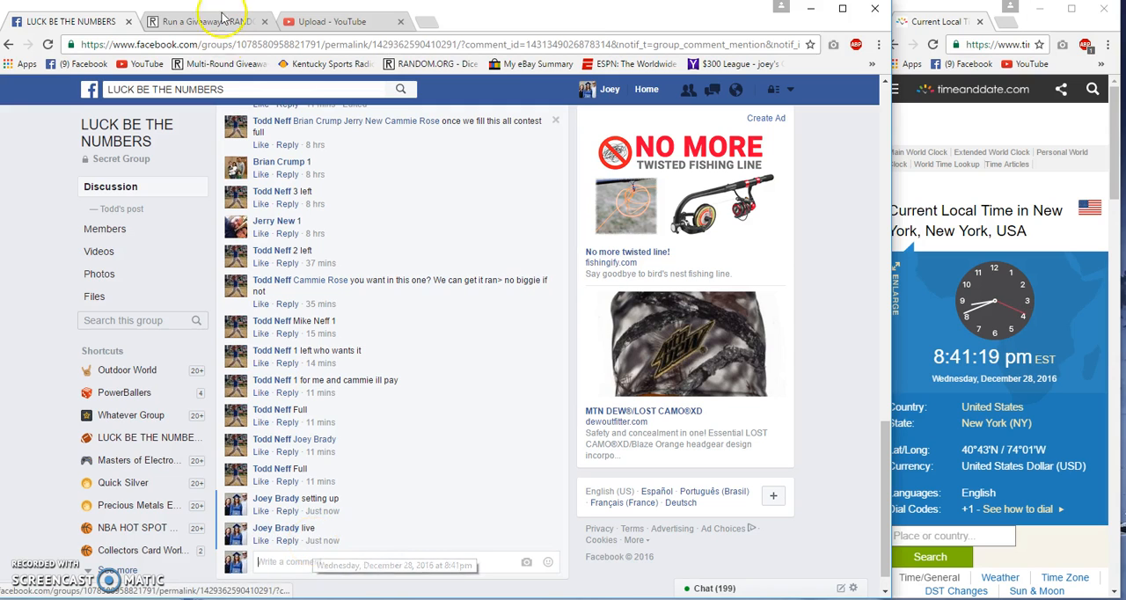
Step: Roll dice to set the giveaway to 8 rounds and begin round 1 on the 10 entries
left_click(208, 21)
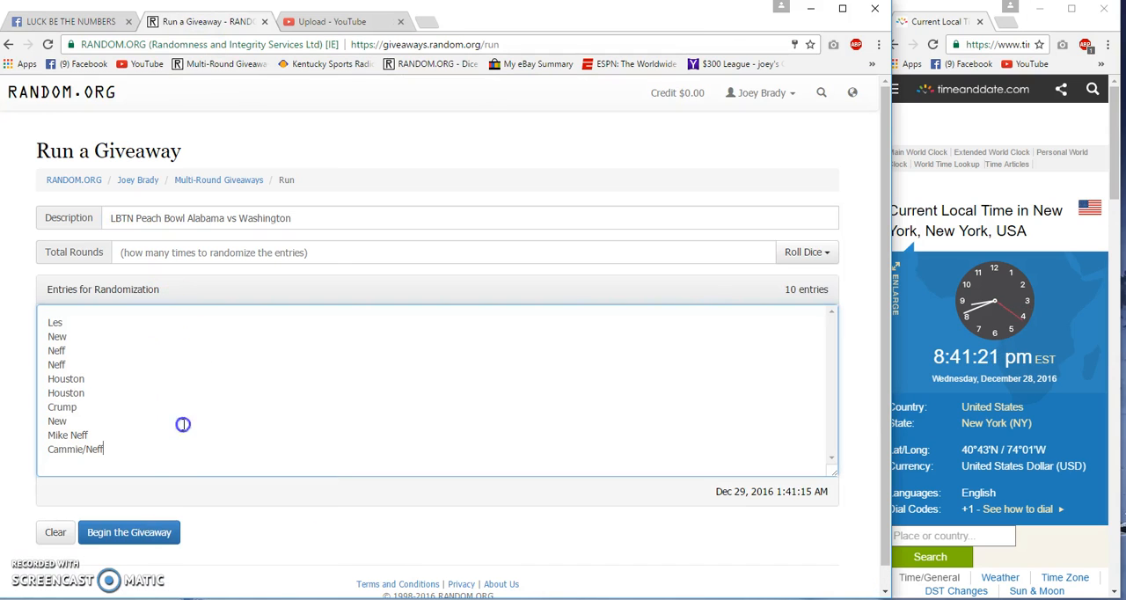
left_click(803, 253)
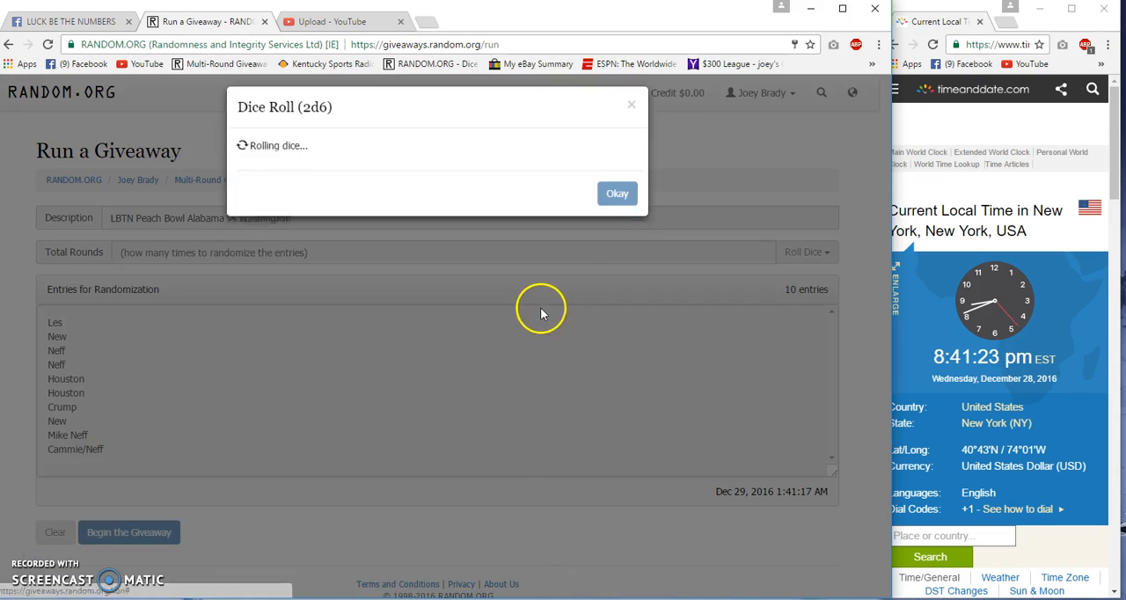
left_click(616, 194)
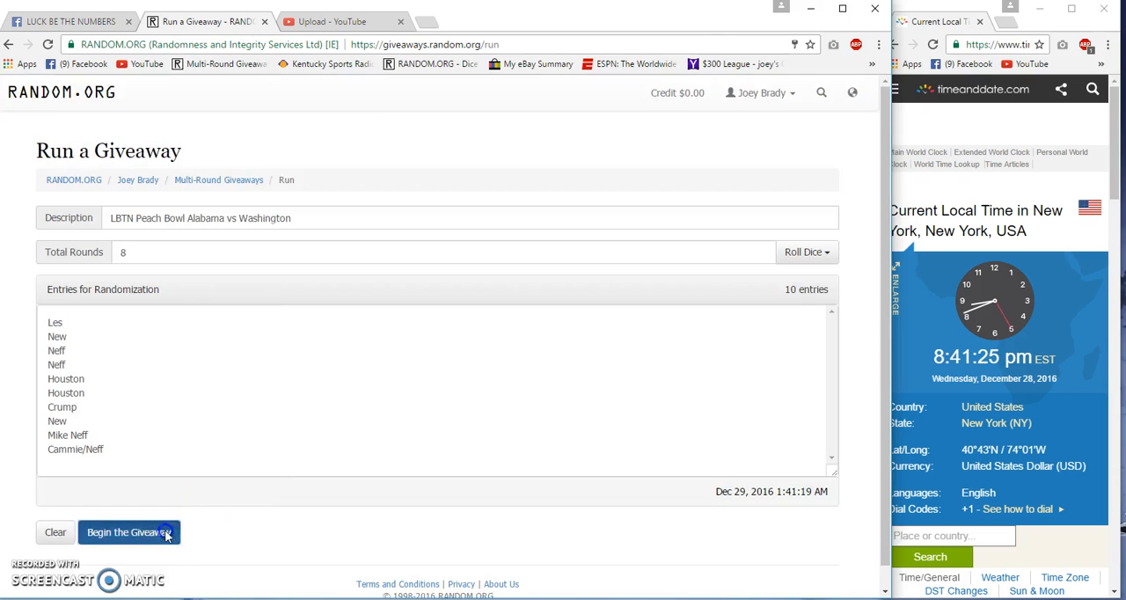
left_click(128, 531)
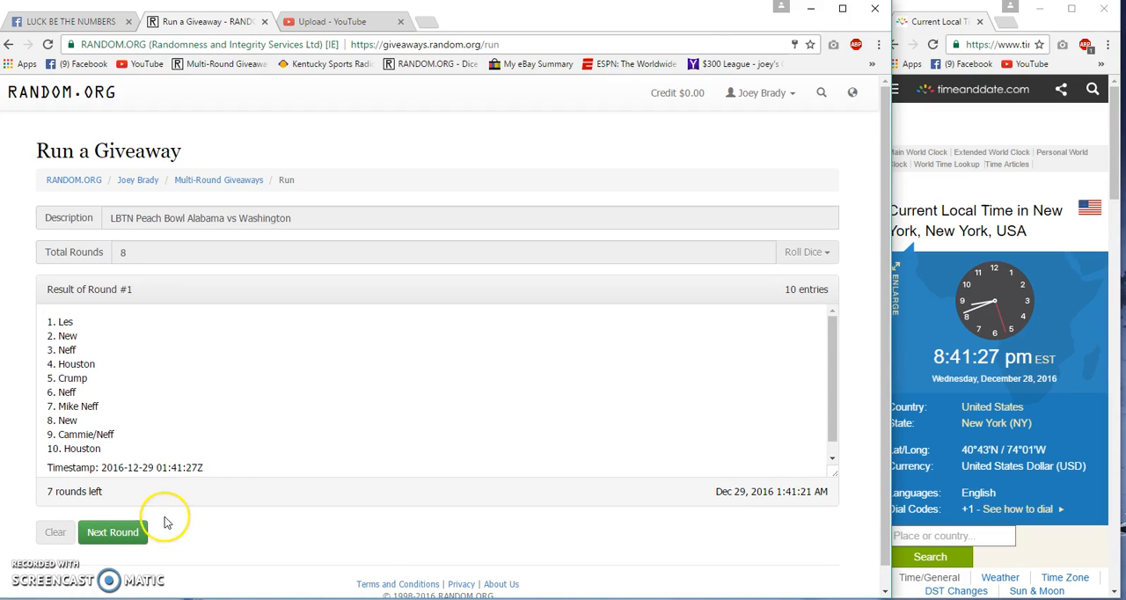
Step: Run the next round, briefly checking the Facebook thread before returning
left_click(113, 532)
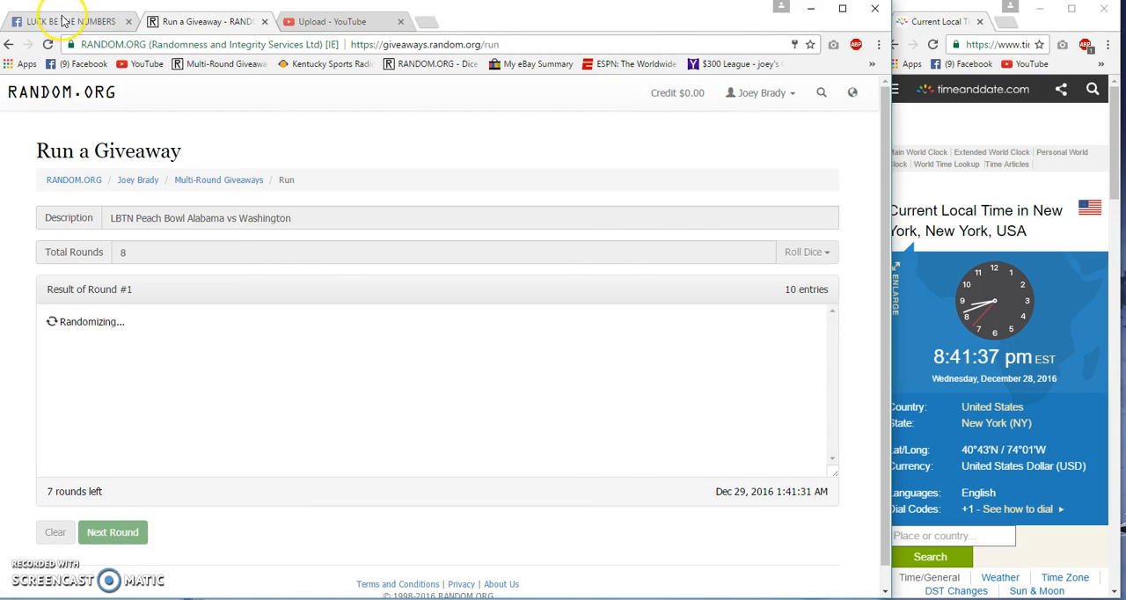
left_click(70, 21)
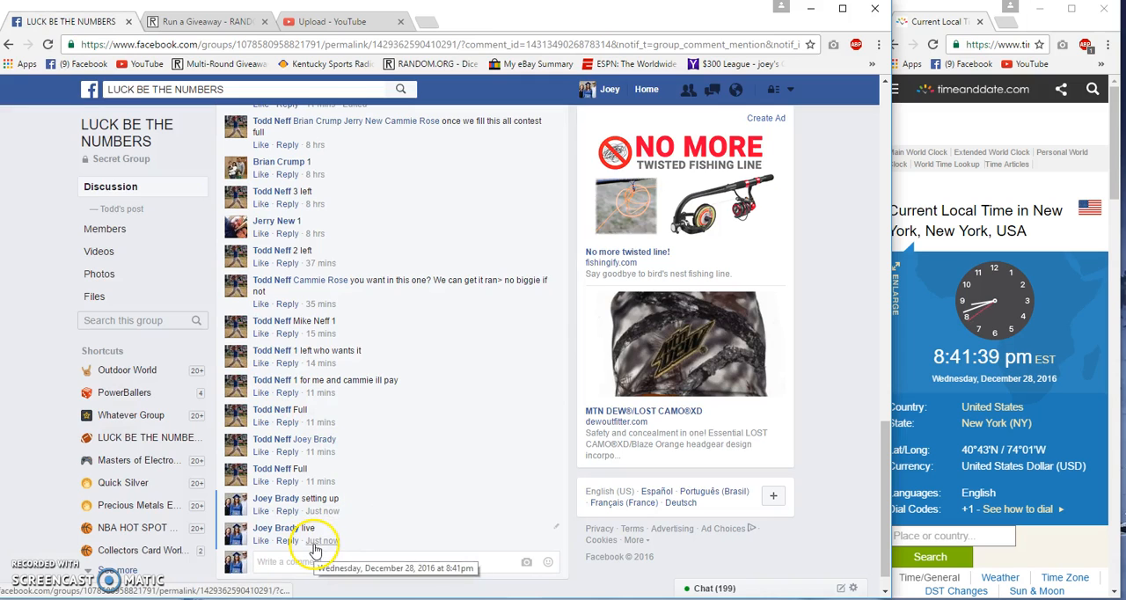
left_click(208, 21)
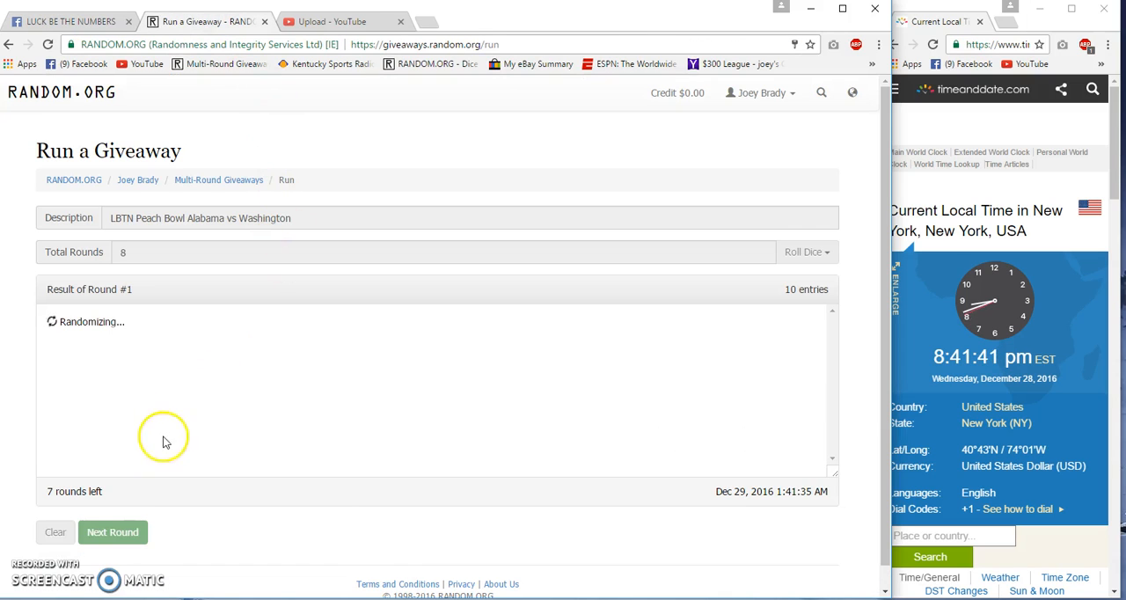
Step: Run the remaining rounds through the final round to get the completed order and verification code
left_click(113, 531)
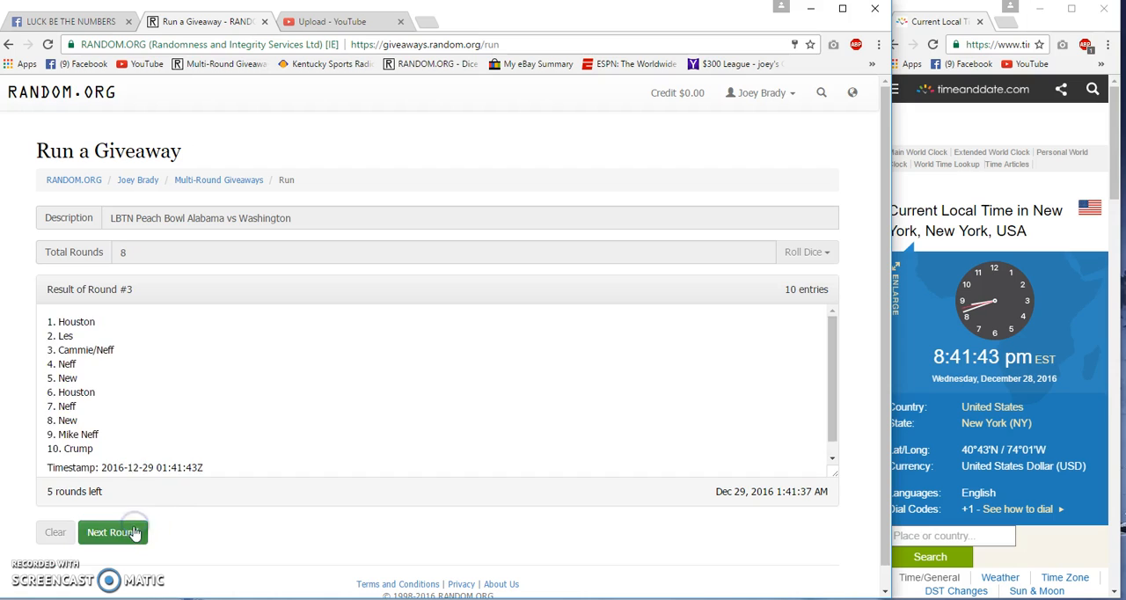
left_click(112, 531)
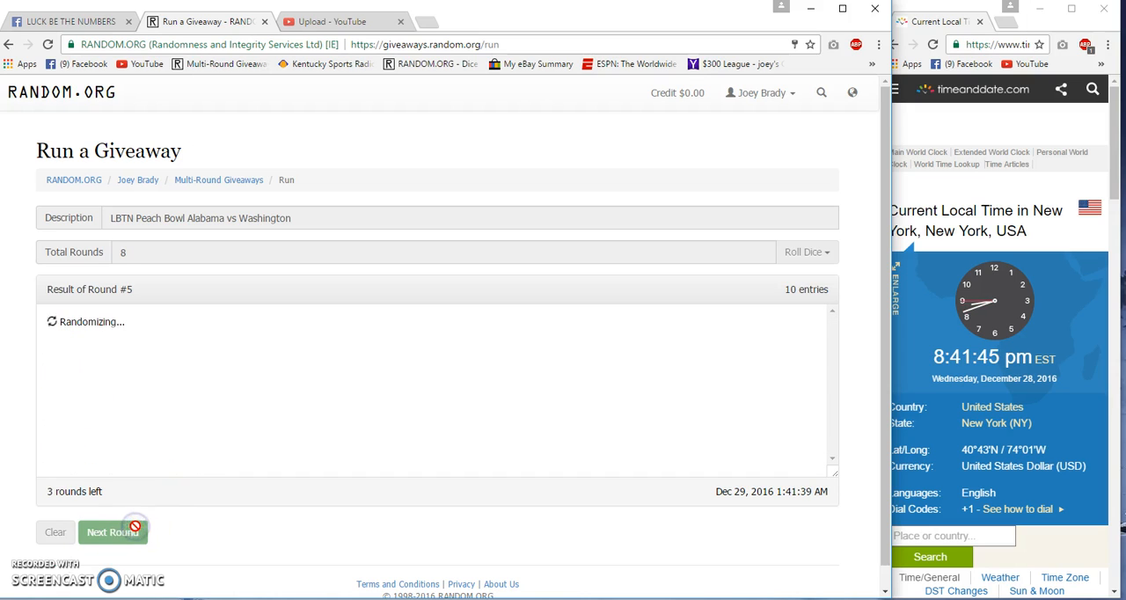
left_click(112, 532)
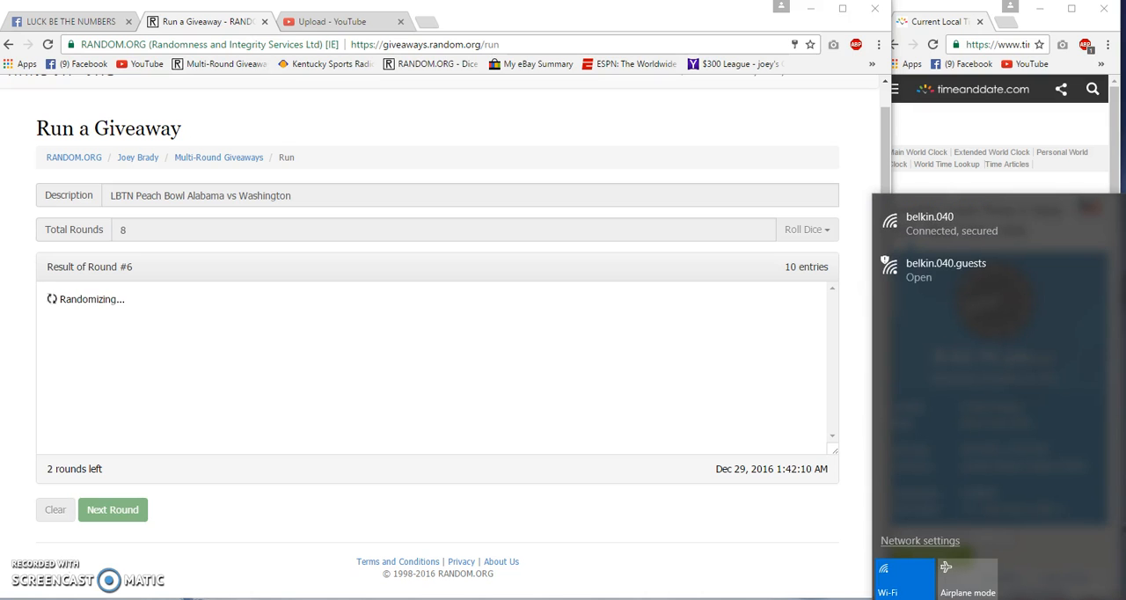
left_click(113, 510)
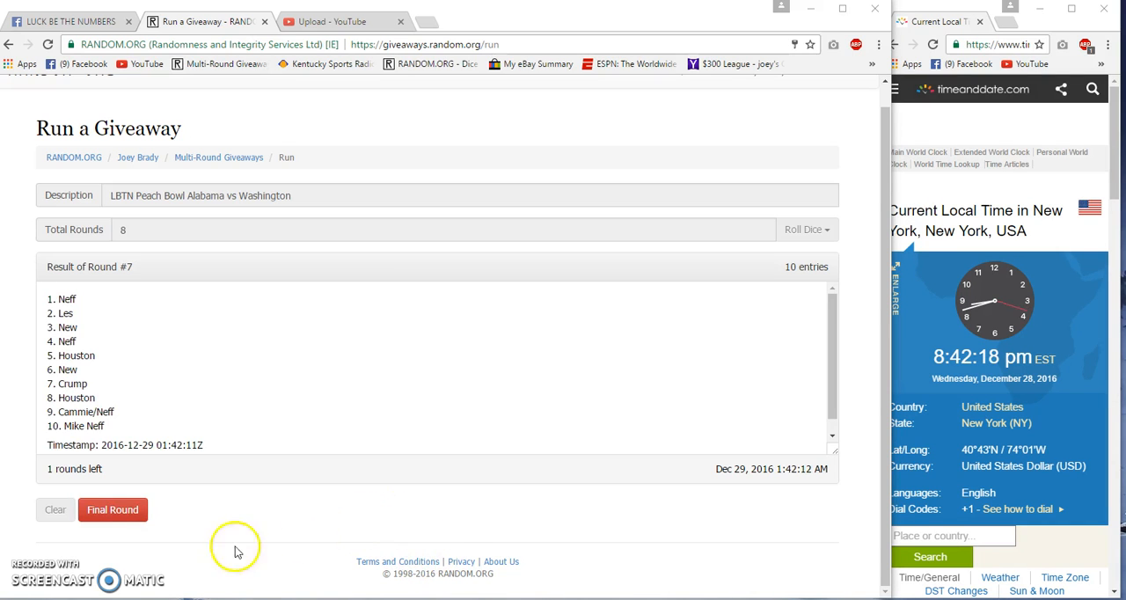
left_click(112, 510)
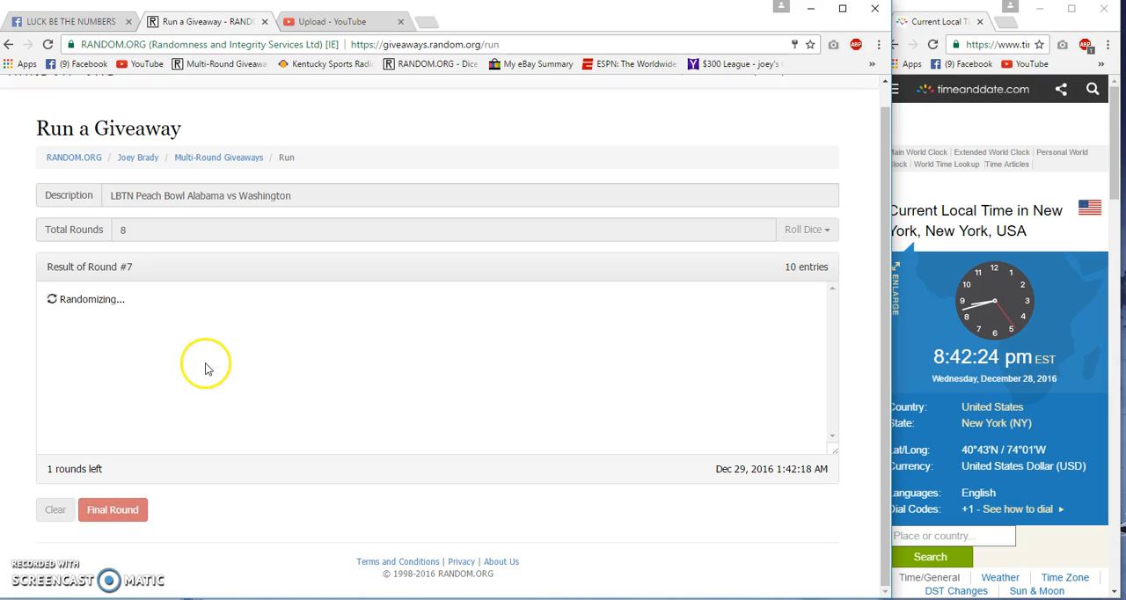
mouse_move(368, 395)
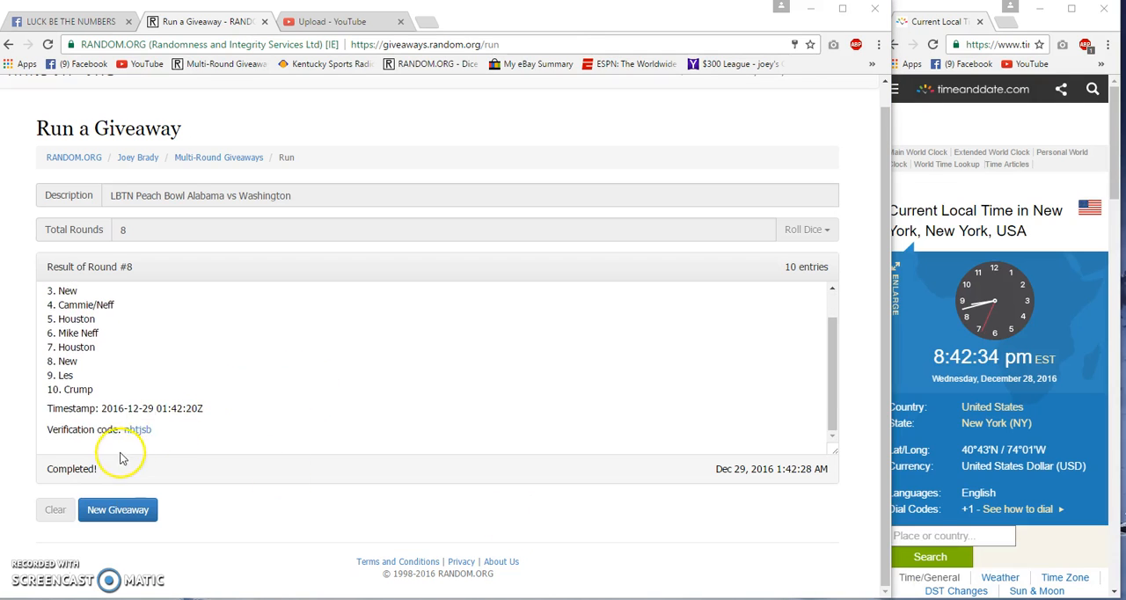
Step: Post the verification link and the final 10-name order as comments, then comment 'Done'
left_click(141, 429)
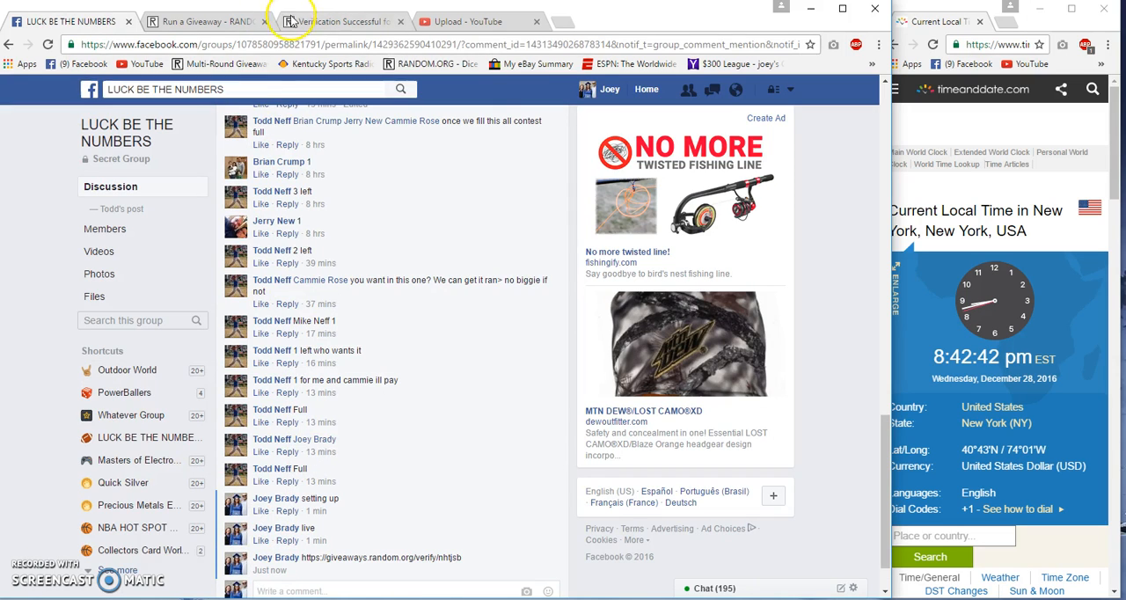
left_click(207, 21)
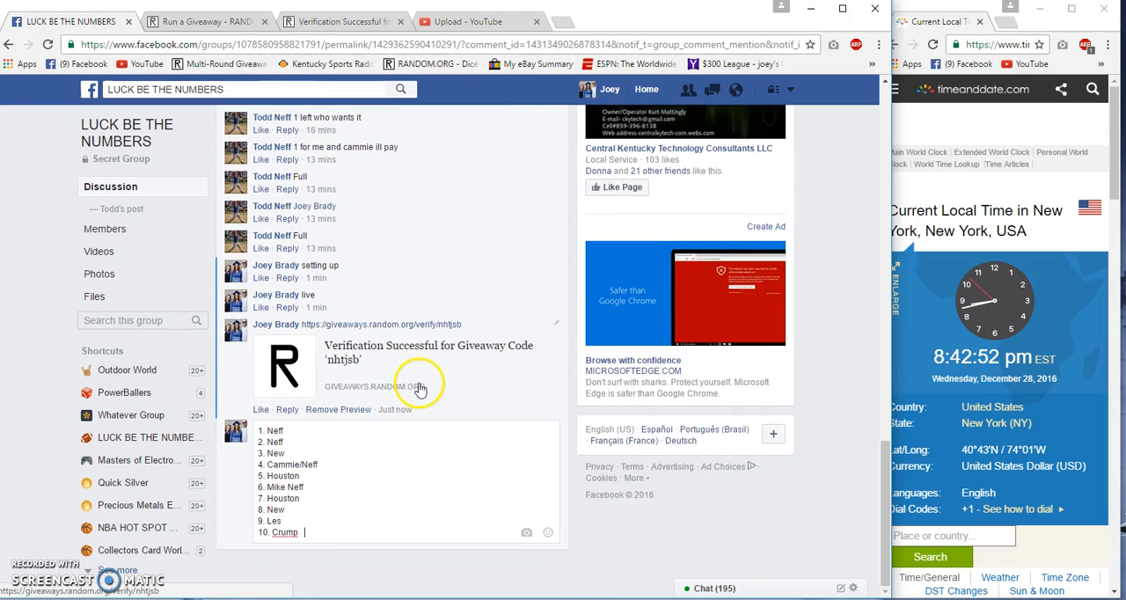
scroll("down", 3)
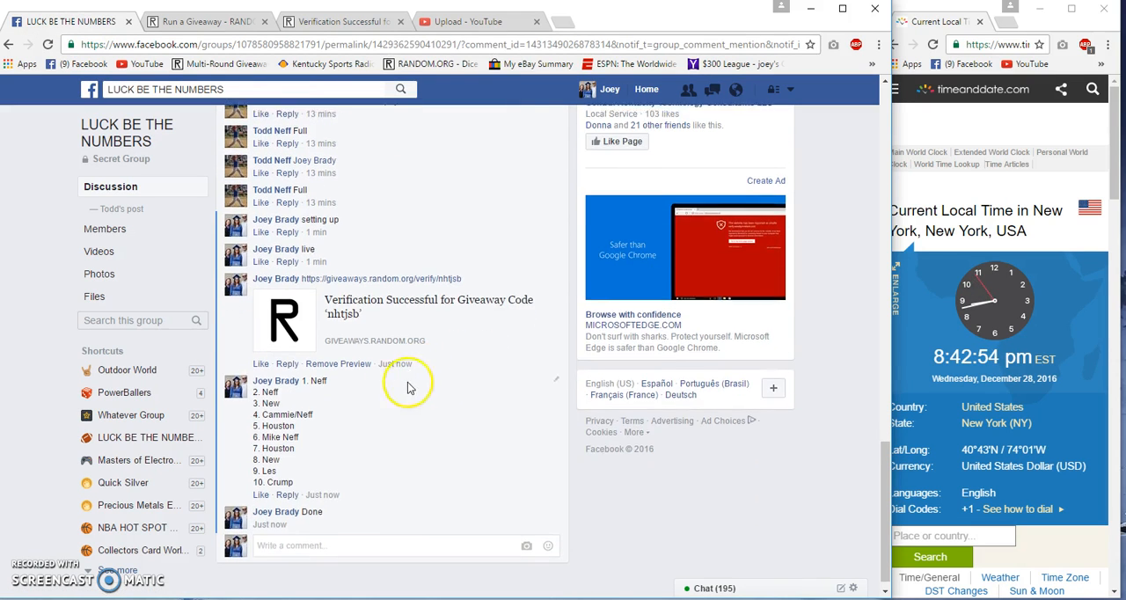